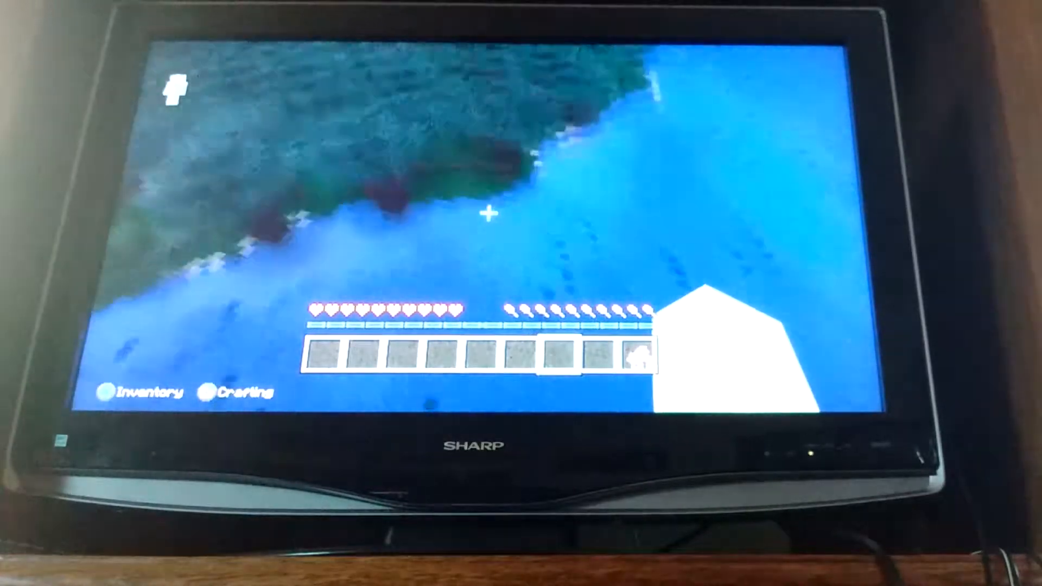
mouse_move(488, 217)
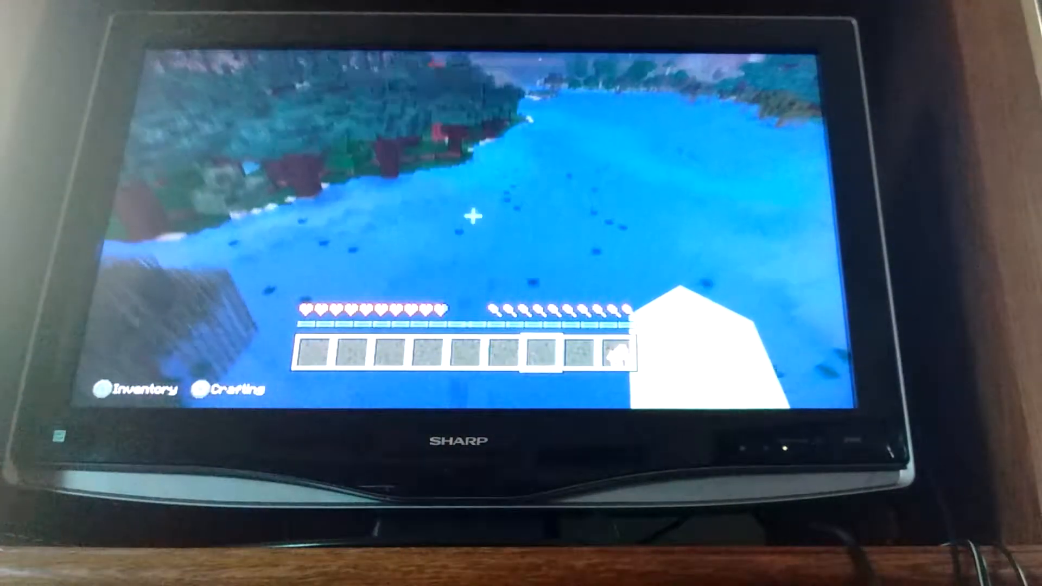